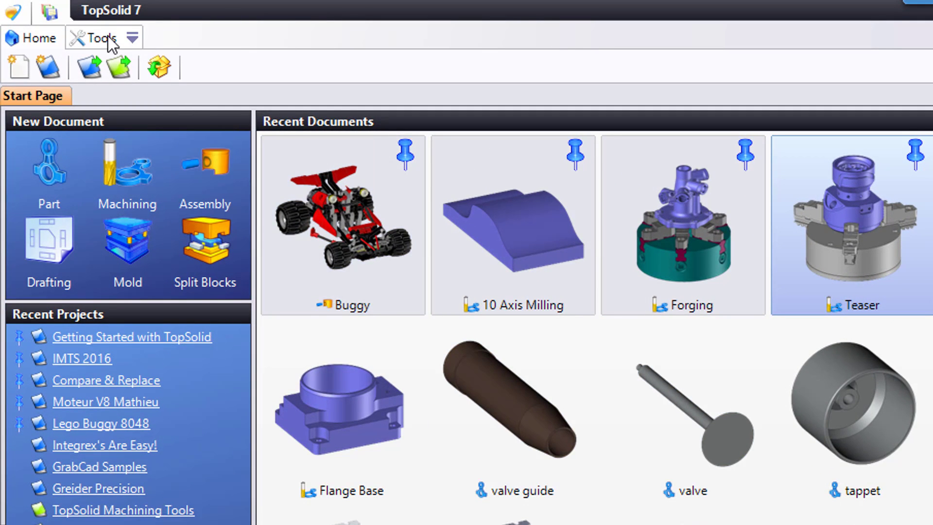
Step: Bring up the application Options dialog from the Tools menu
click(130, 38)
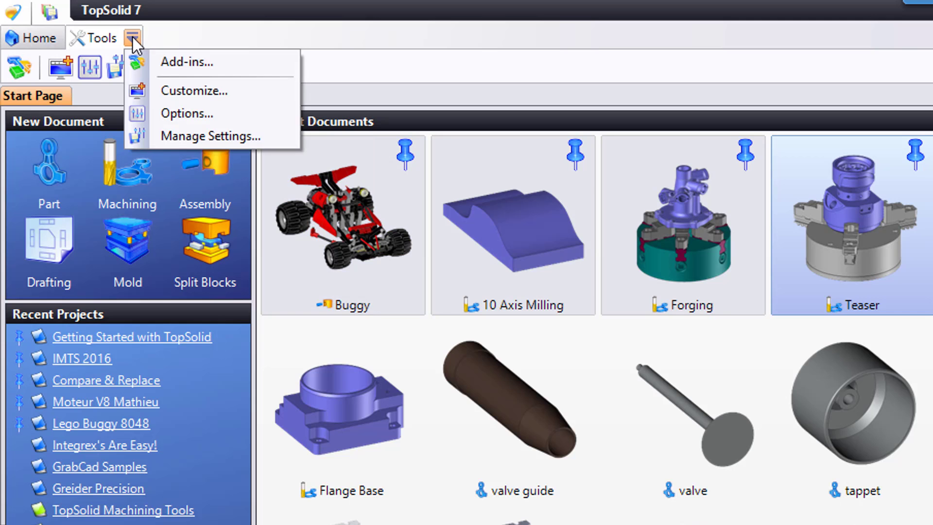
mouse_move(75, 76)
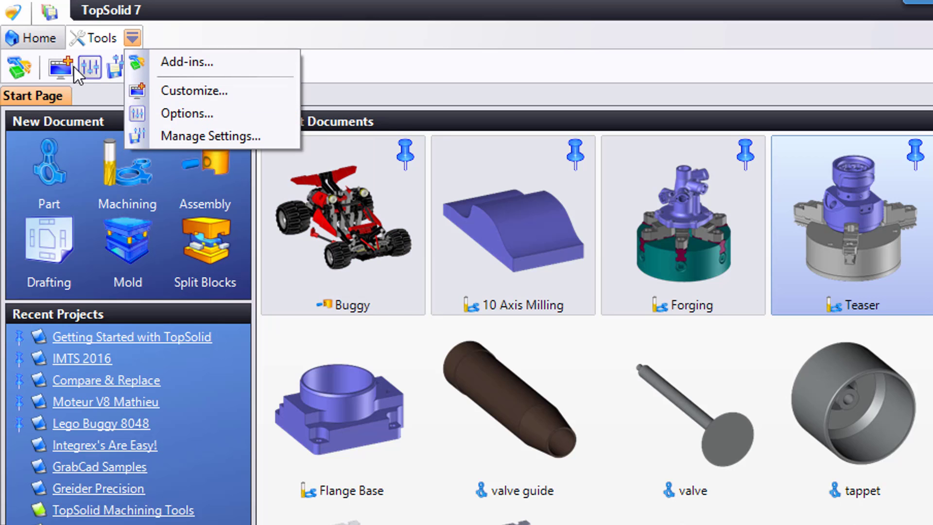
click(186, 113)
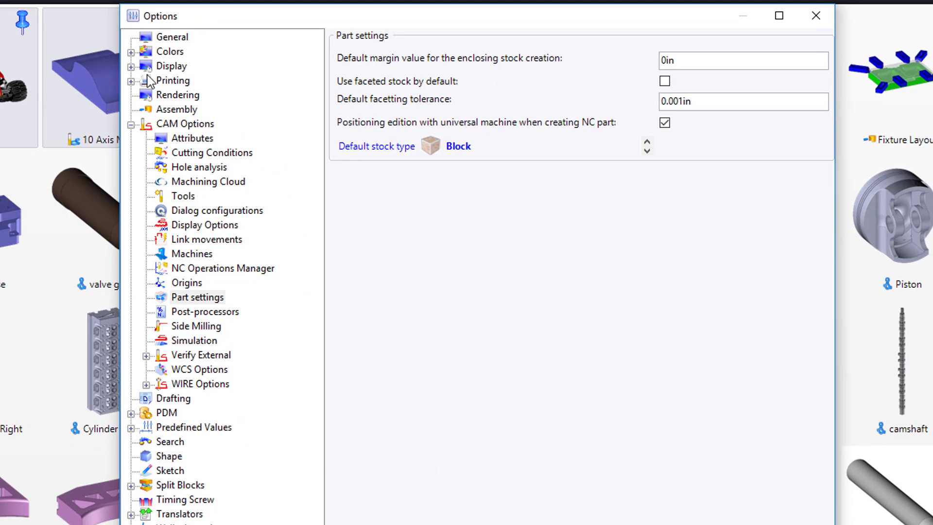
Step: Show the General settings page with Units set to Imperial
click(172, 37)
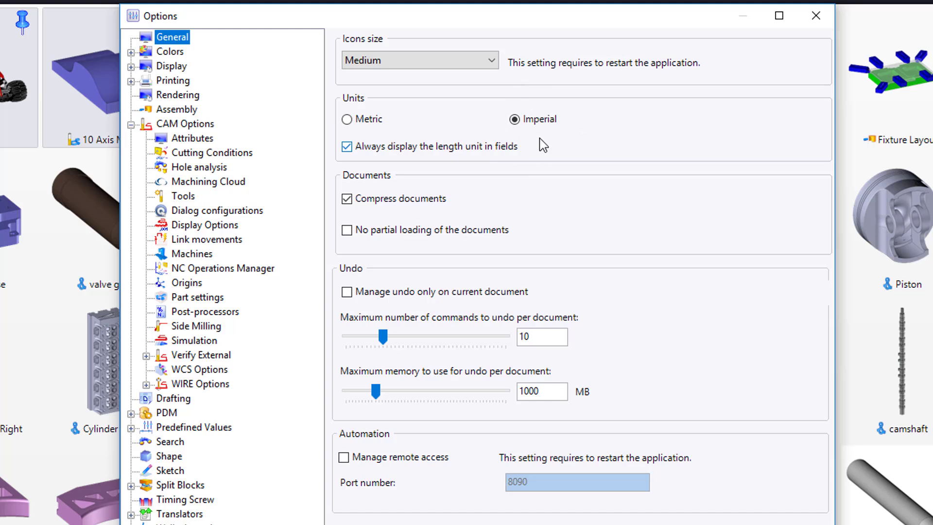
mouse_move(183, 127)
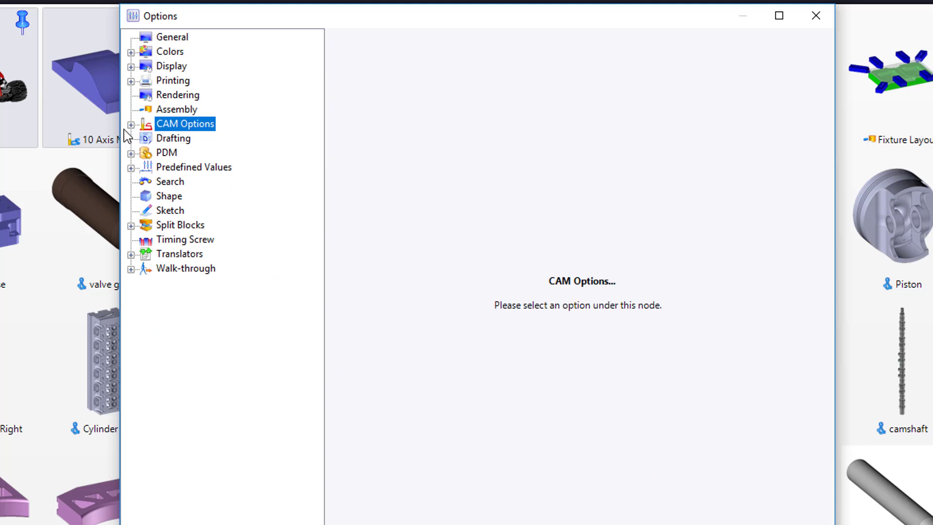
Step: Make NC Machine Milling (Head XYZ) the default machine geometry in CAM Machines options
click(131, 123)
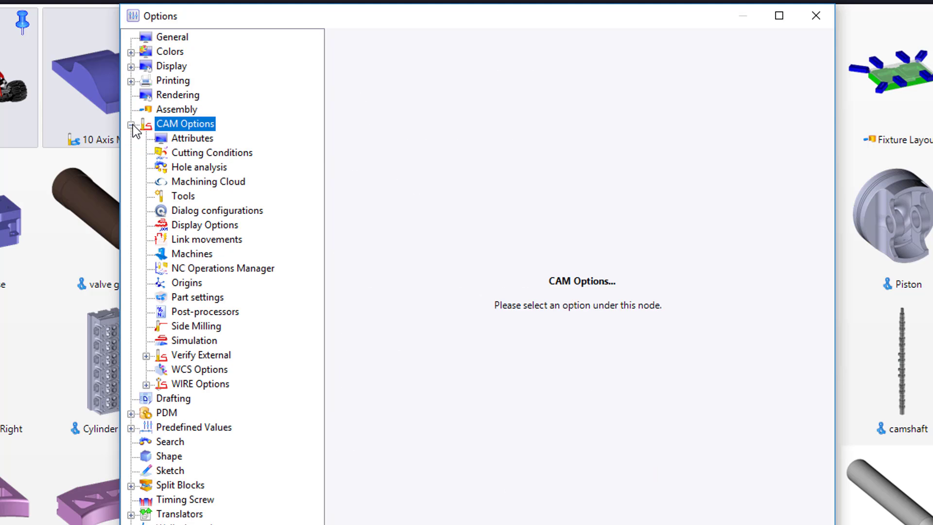
click(131, 125)
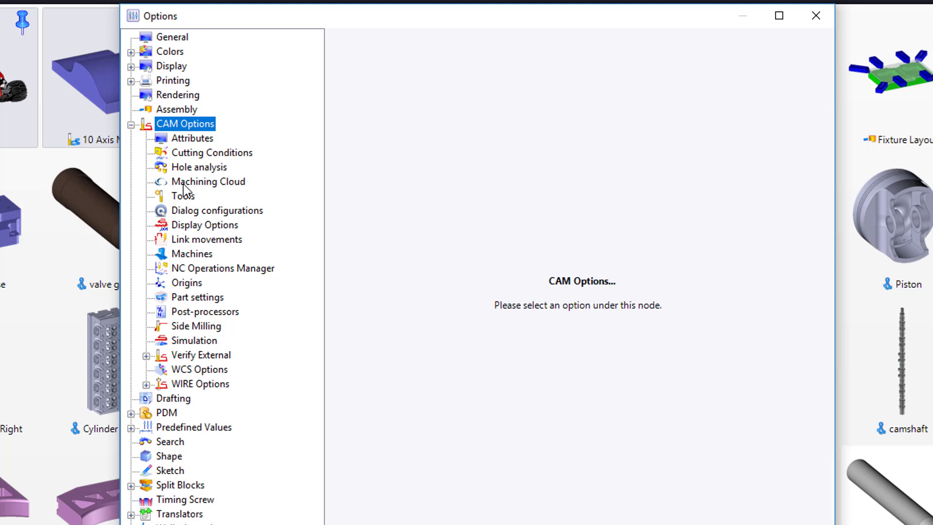
click(192, 254)
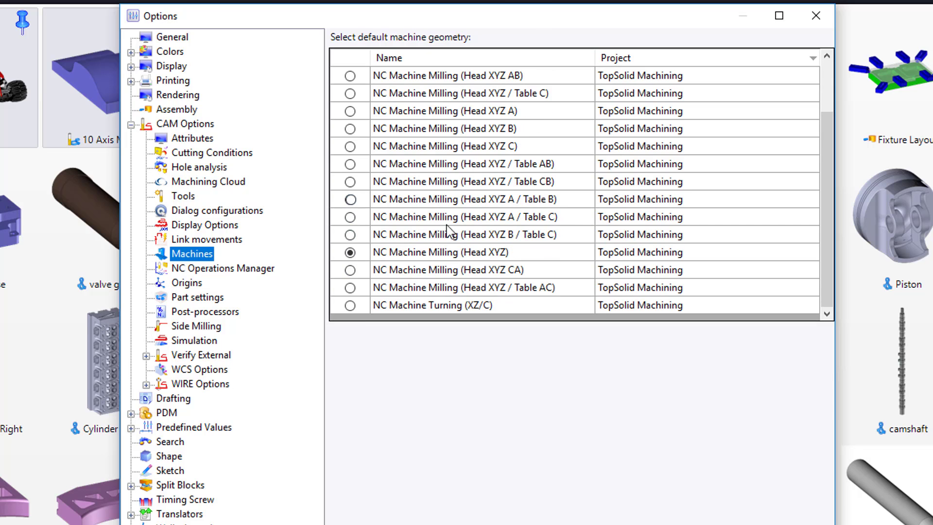
click(440, 251)
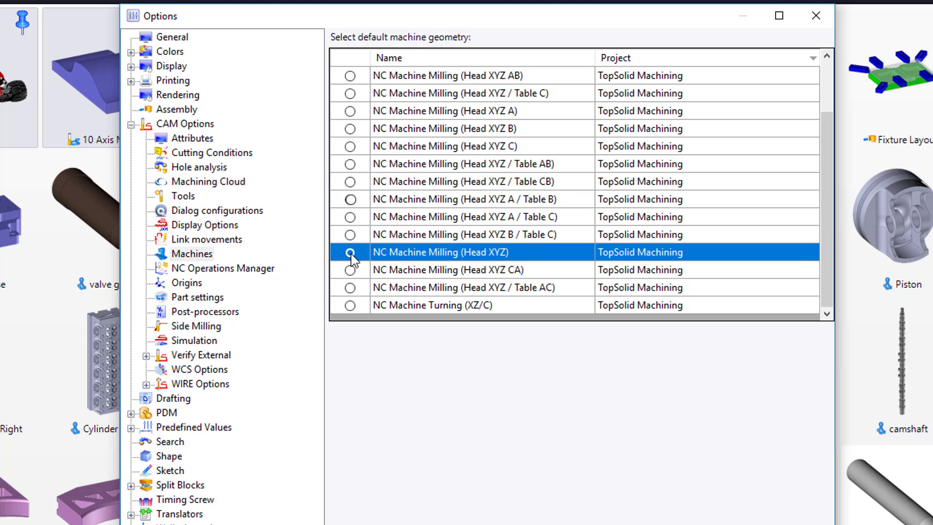
Step: Set the block stock origin to be supported by a Face in CAM Origins options
click(187, 282)
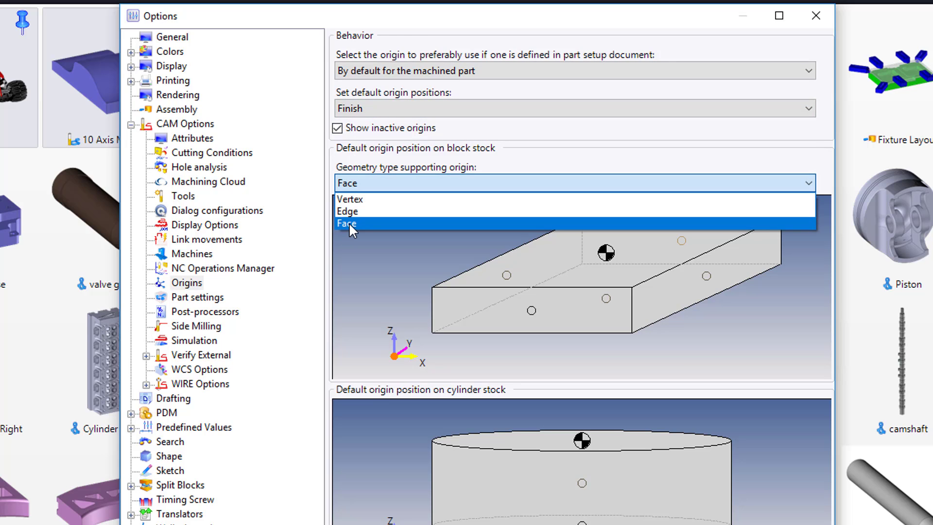
click(346, 223)
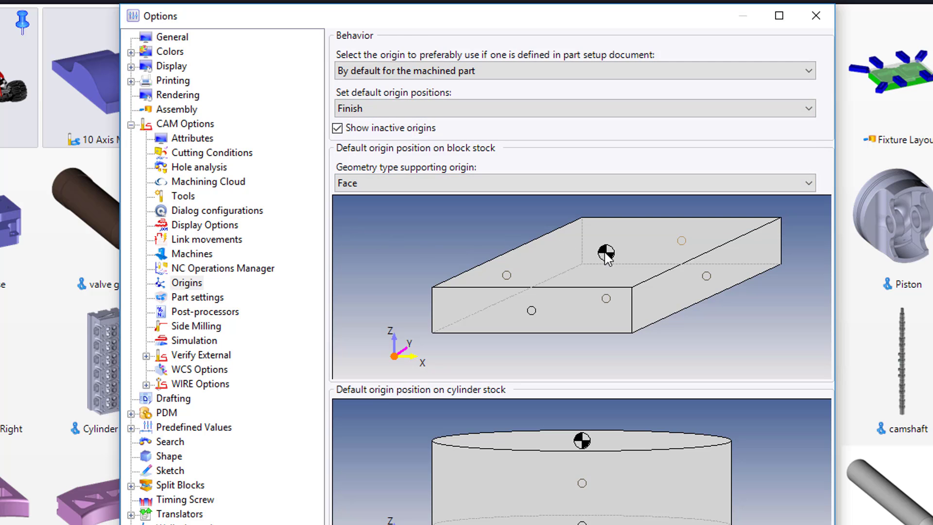
mouse_move(574, 268)
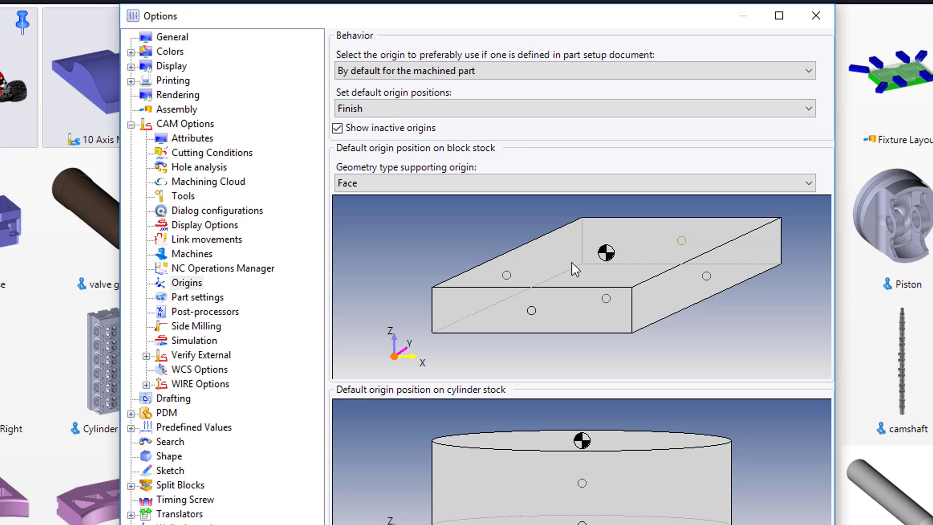
Step: Set the default stock margin to .125in and validate the options
click(197, 297)
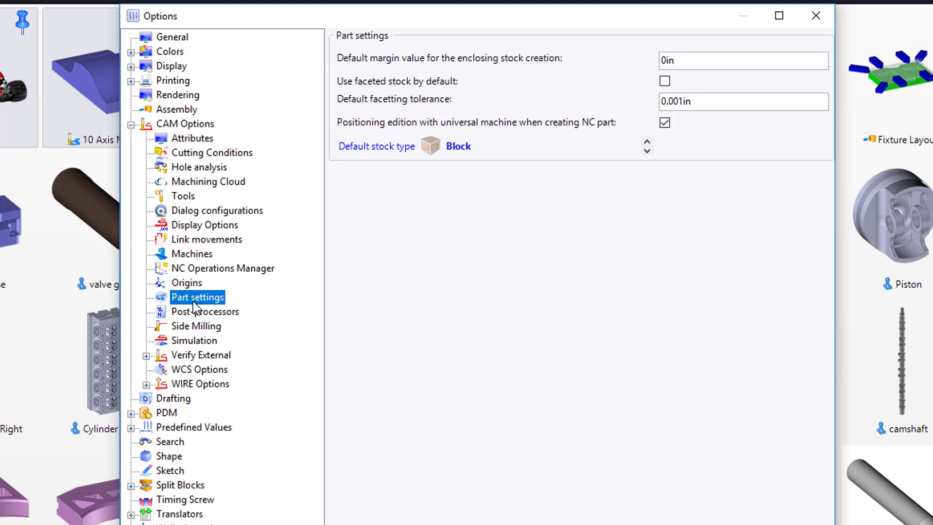
mouse_move(682, 70)
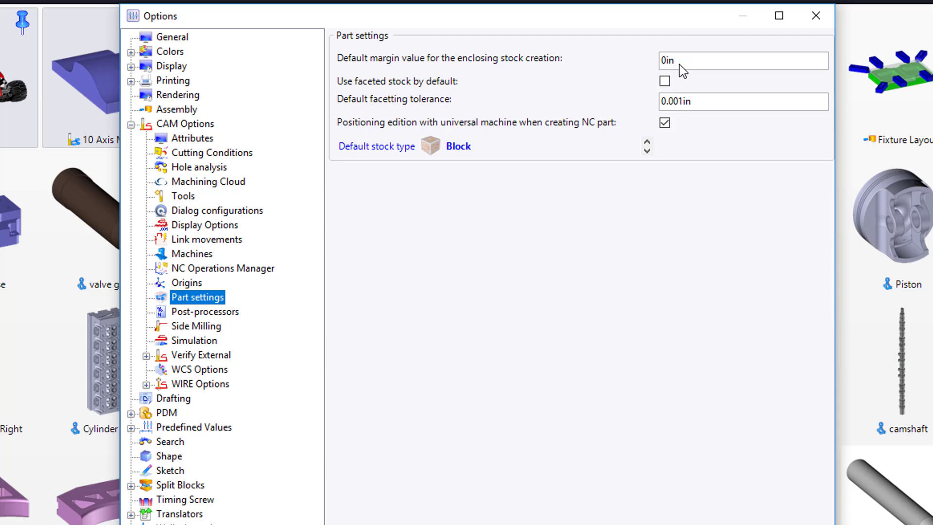
text(.125)
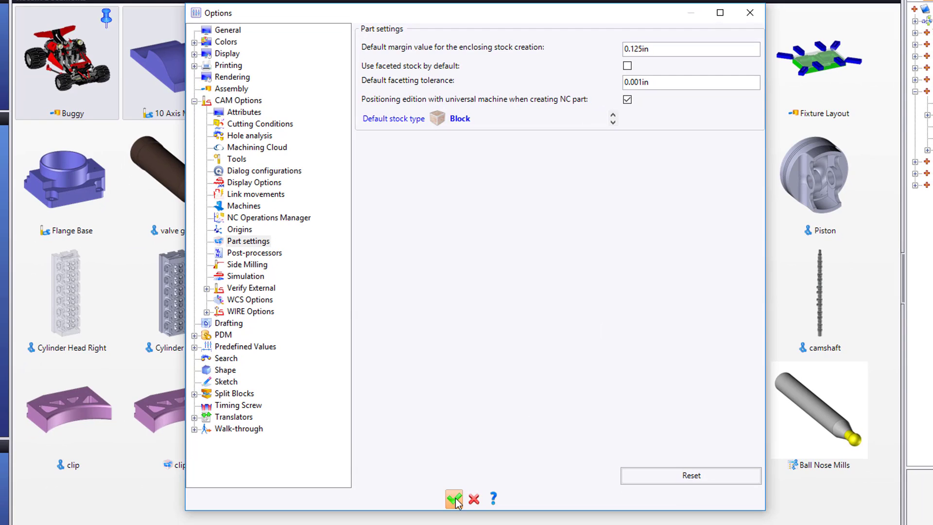
click(452, 498)
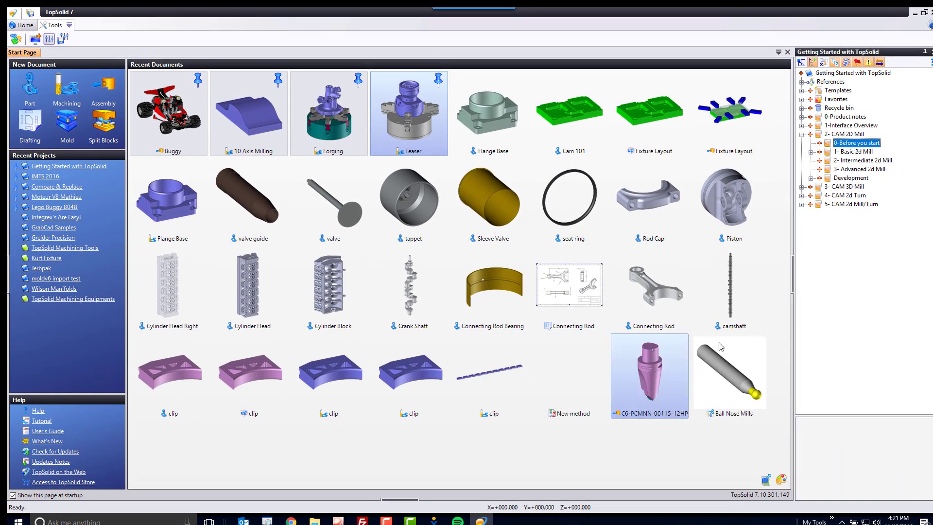